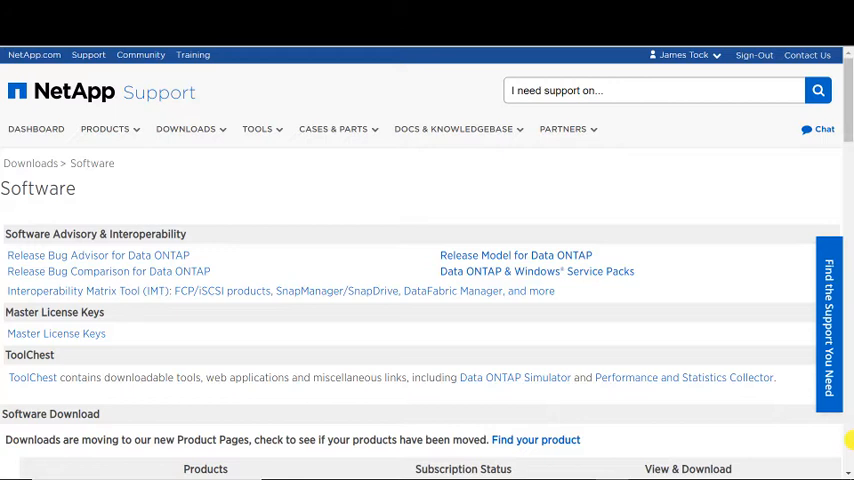
Step: Select Deploy Upgrade from the ONTAP Select downloads list on NetApp Support
left_click(185, 128)
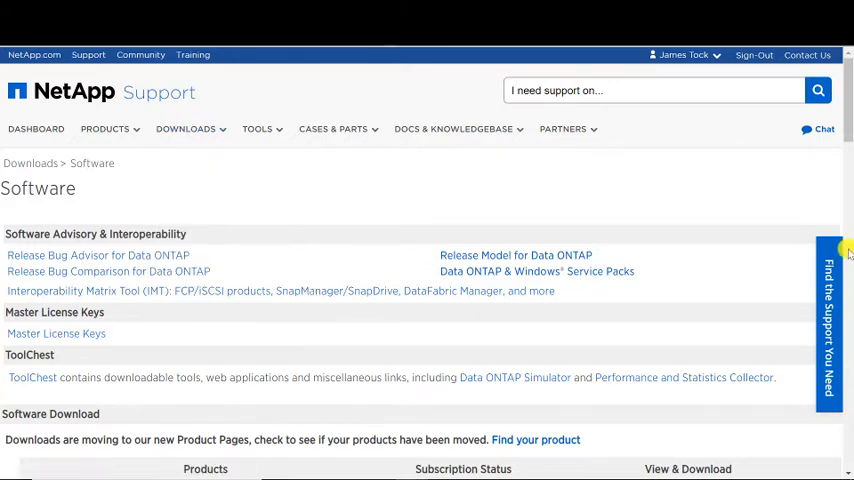
scroll("down", 3)
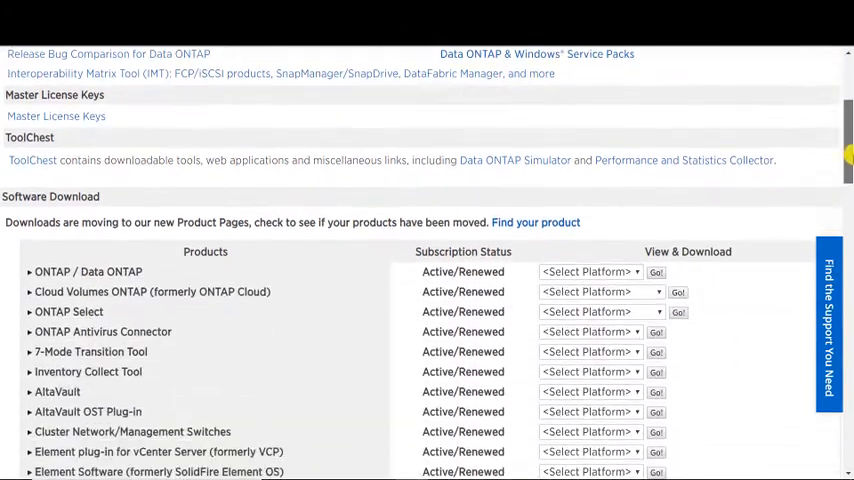
scroll("down", 3)
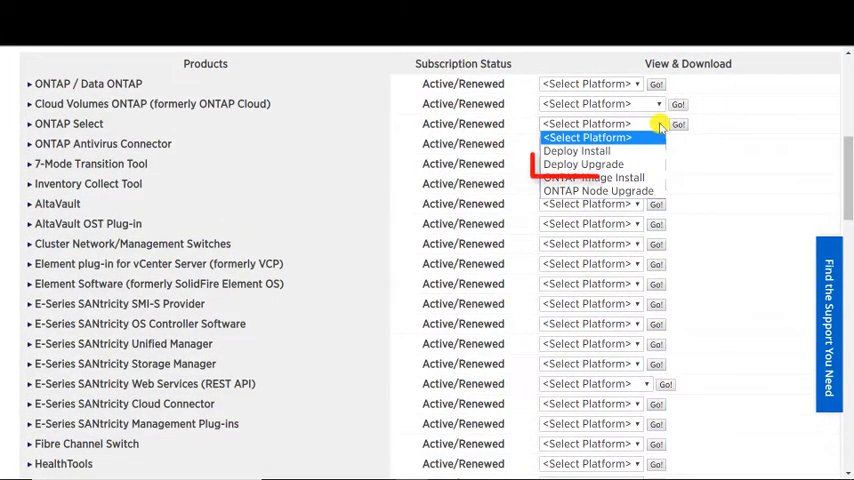
left_click(583, 164)
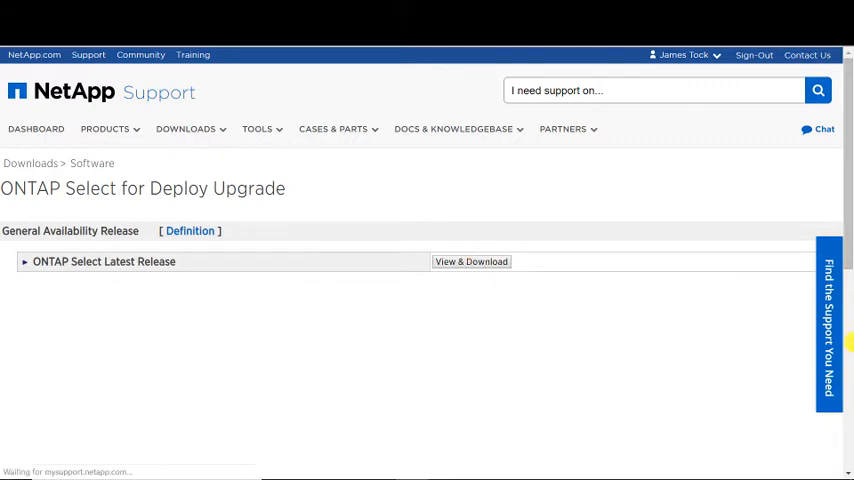
Step: View the Deploy Upgrade releases and open version 9.6.2122
left_click(470, 261)
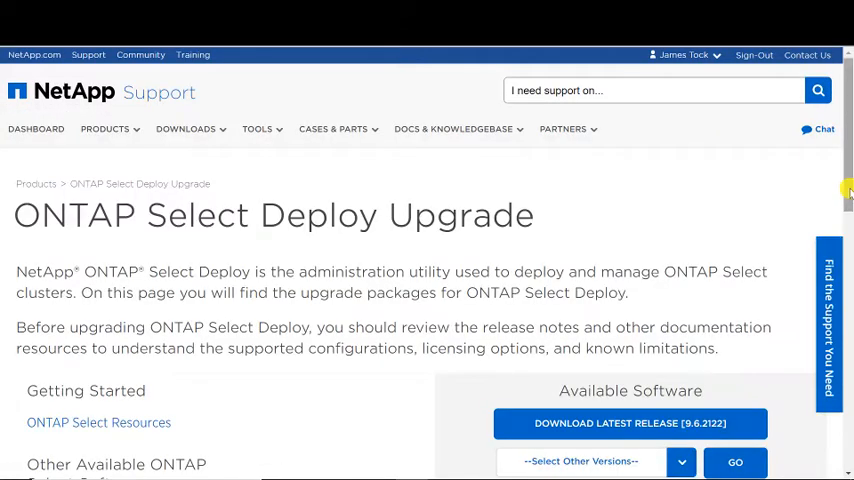
scroll("down", 3)
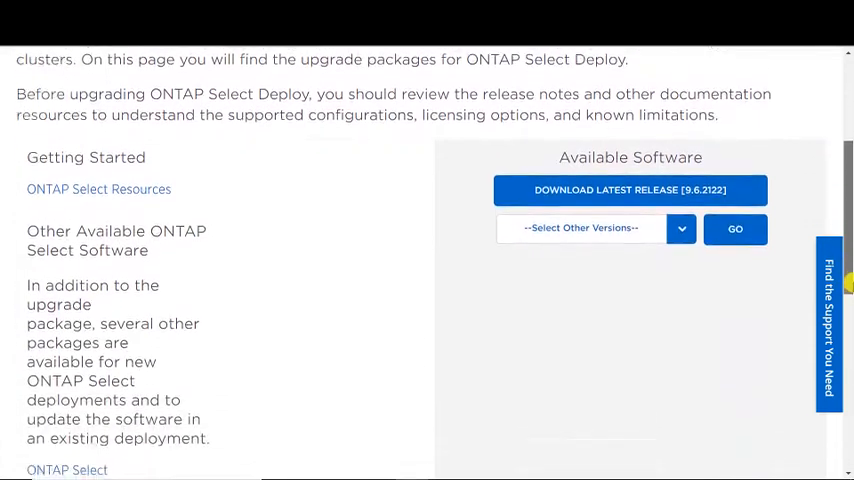
scroll("down", 3)
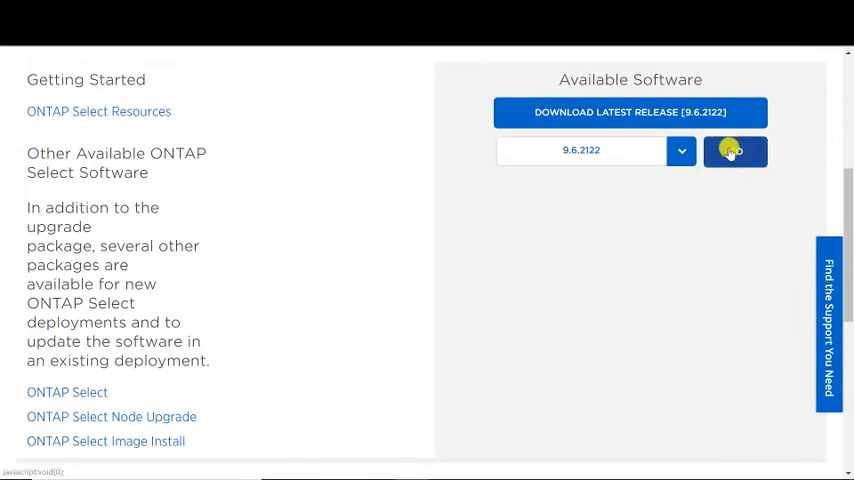
left_click(734, 151)
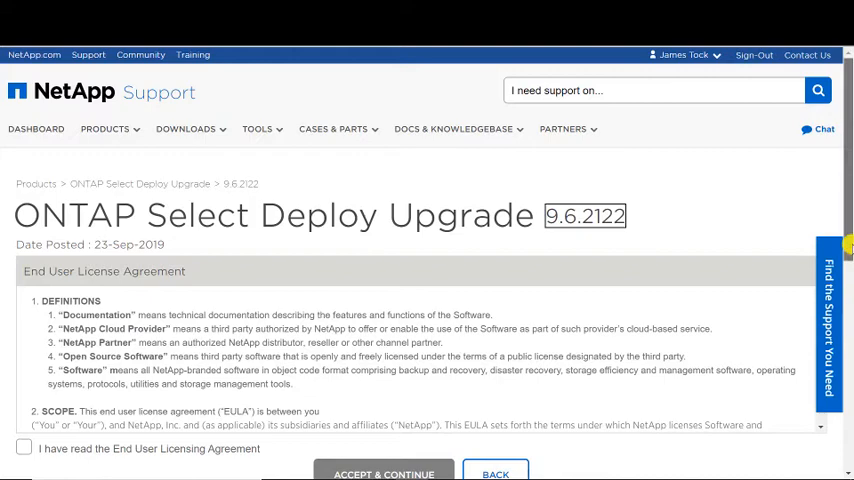
Step: Accept the EULA and download the Non-Restricted Countries upgrade package
scroll("down", 3)
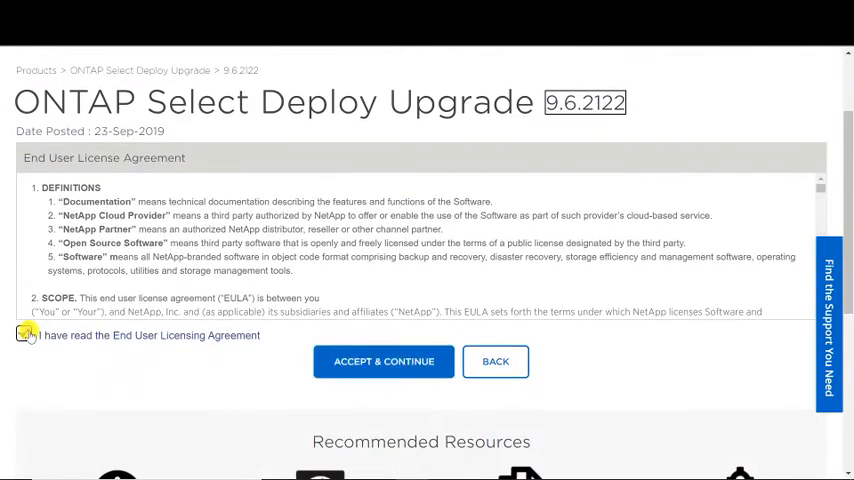
left_click(24, 335)
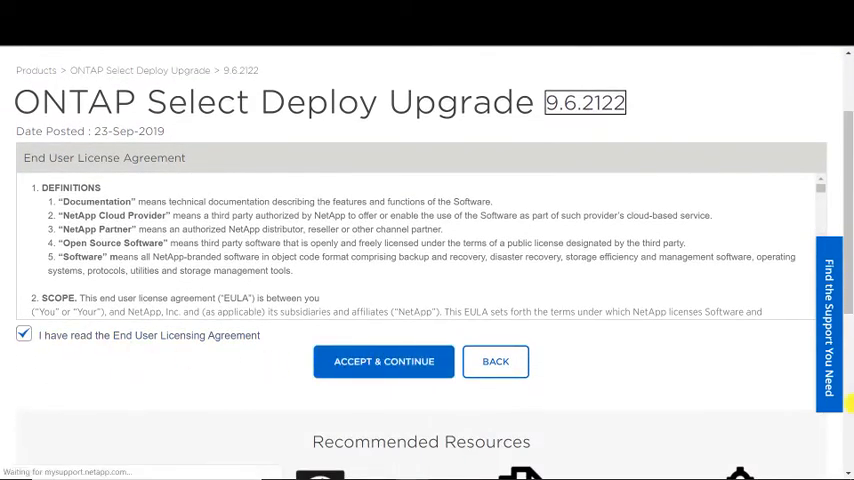
left_click(383, 361)
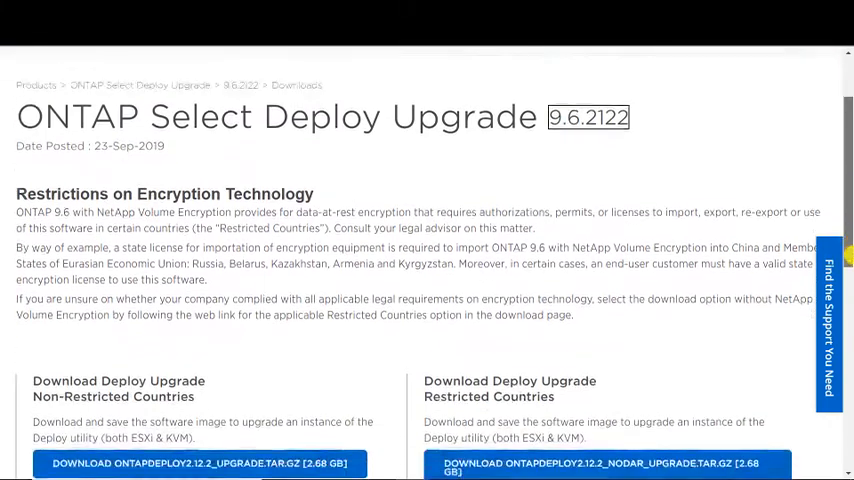
scroll("down", 3)
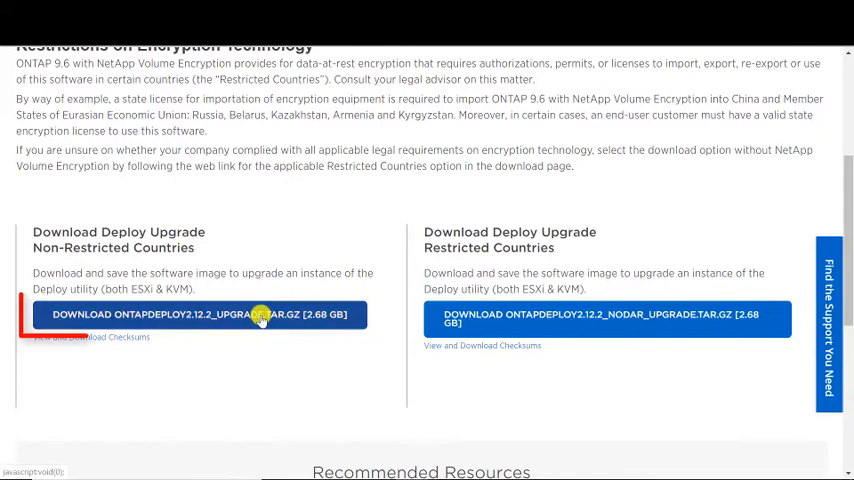
left_click(197, 314)
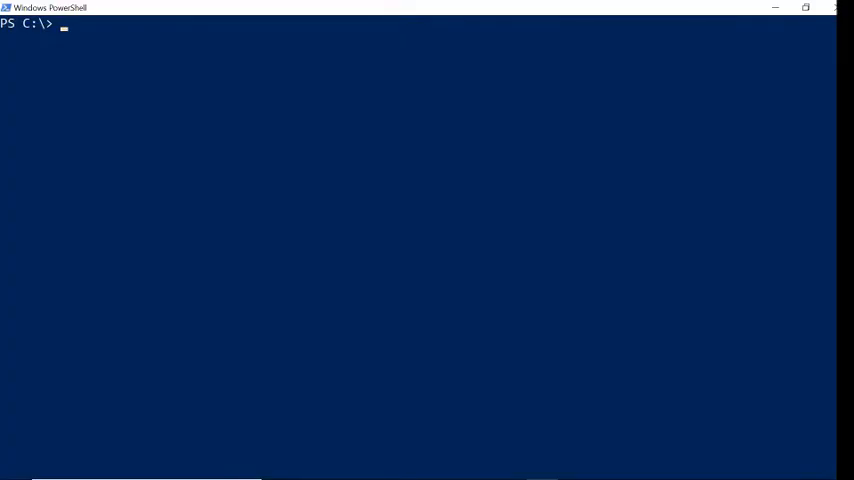
type("ssh admin@10.61.79.99")
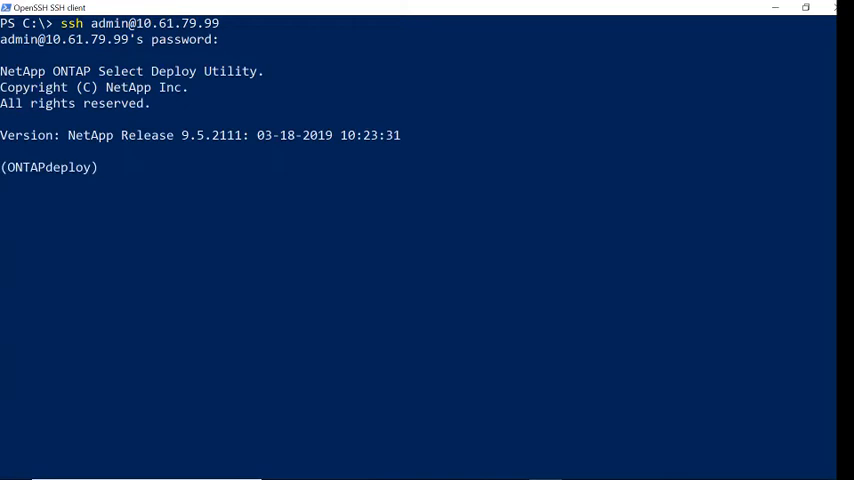
type("version")
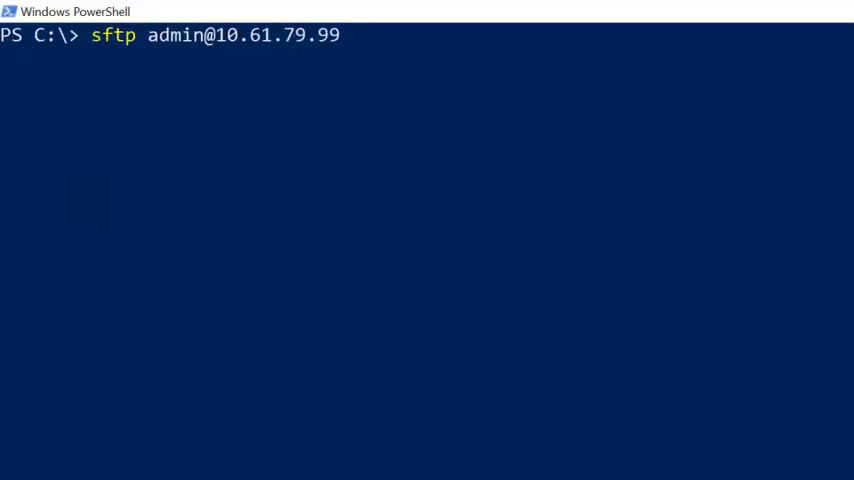
Step: Open SFTP to the appliance and put \temp\ONTAPdeploy2.12.2_upgrade.tar.gz
key("Return")
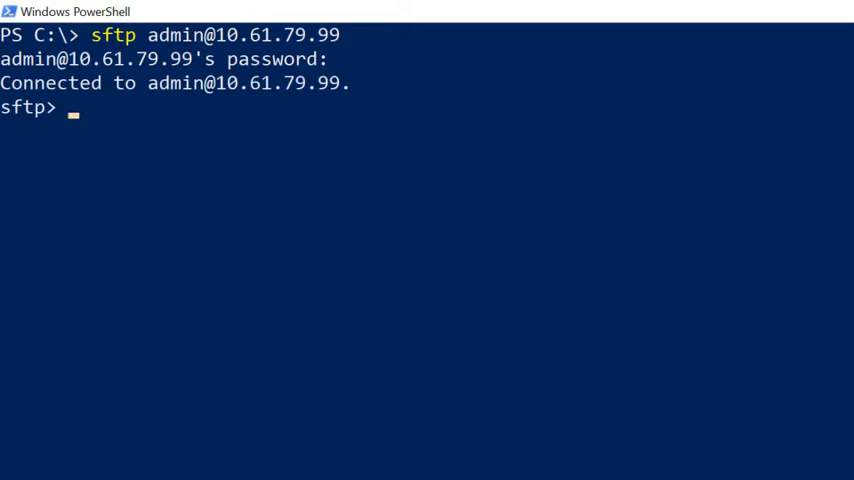
type("put \\temp\\ONTAPdeploy2.12.2_upgrade.tar.gz")
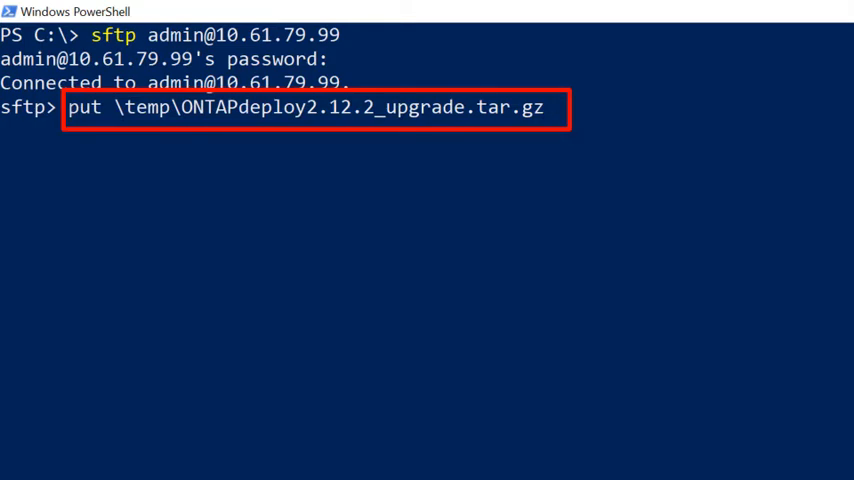
key("Return")
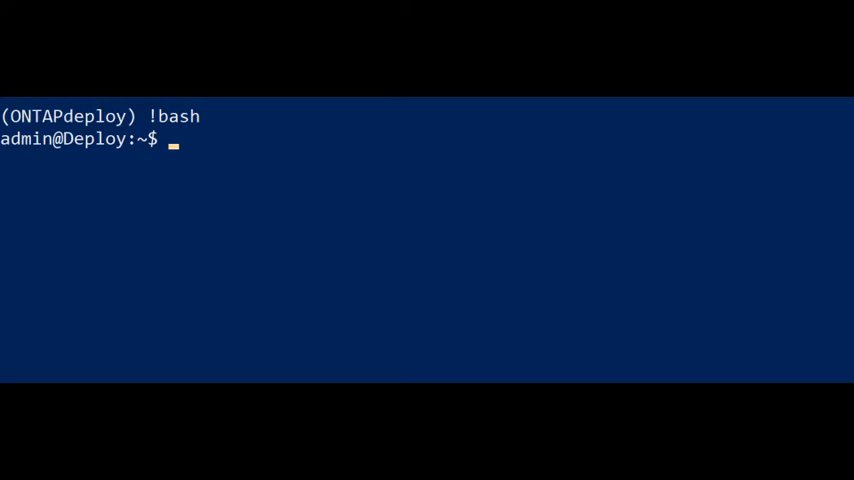
Step: Extract /home/admin/ONTAPdeploy2.12.2_upgrade.tar.gz with tar xf, then run deploy upgrade with that package path
type("tar xf /home/admin/ONTAPdeploy2.12.2_upgrade.tar.gz")
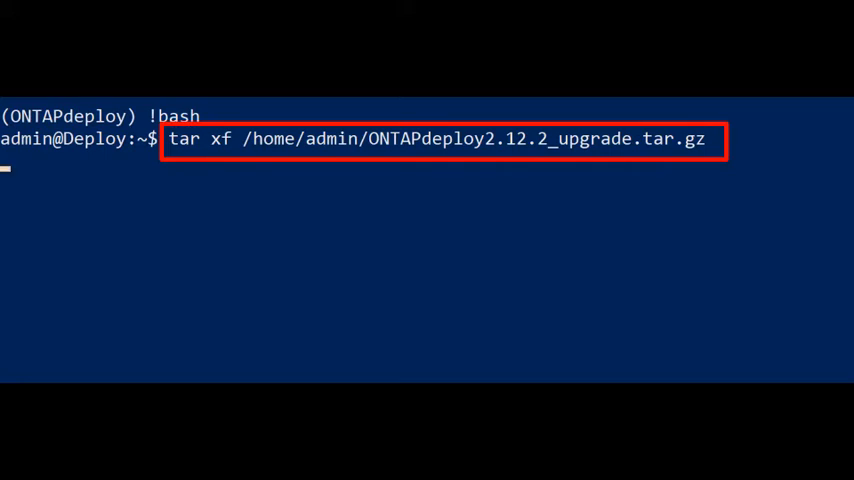
key("Return")
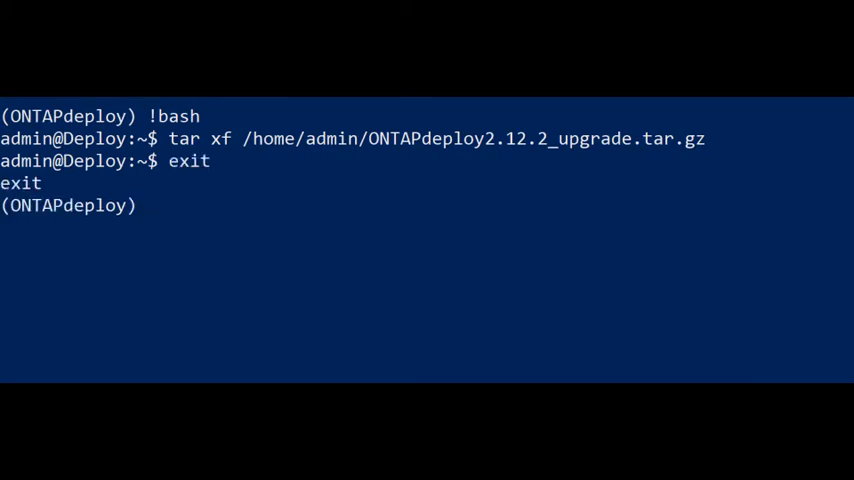
type("deploy upgrade -package-path /home/admin/ONTAPdeploy2.12.2_upgrade.tar.gz")
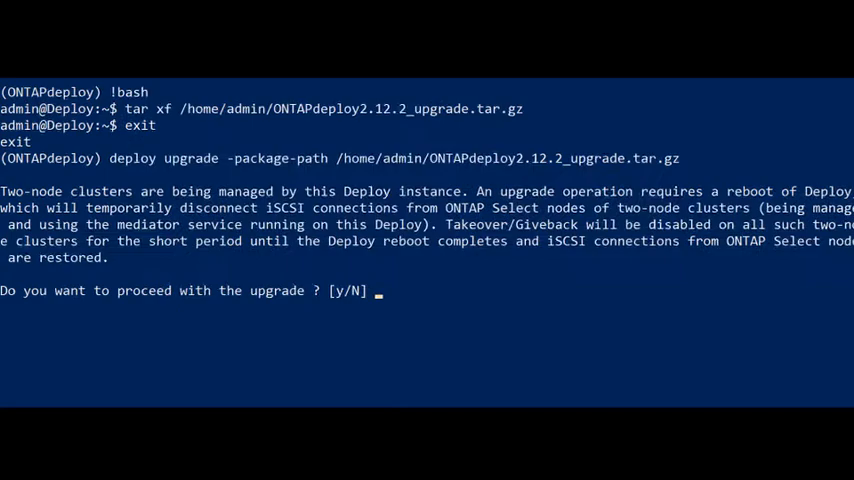
Step: Confirm the upgrade with y, then enter and retype the backup encryption password
type("y")
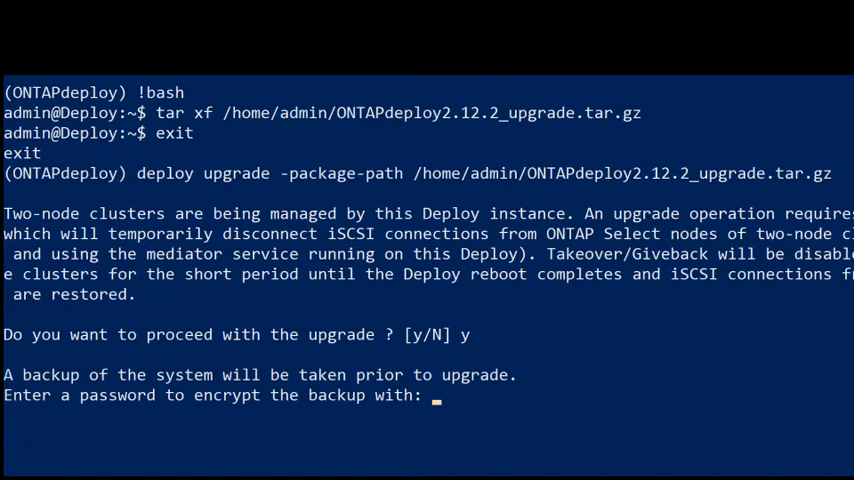
key("Return")
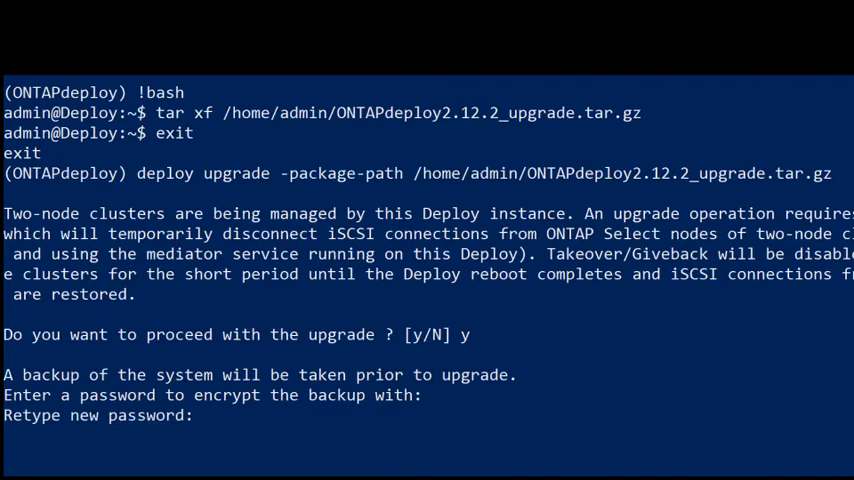
key("Return")
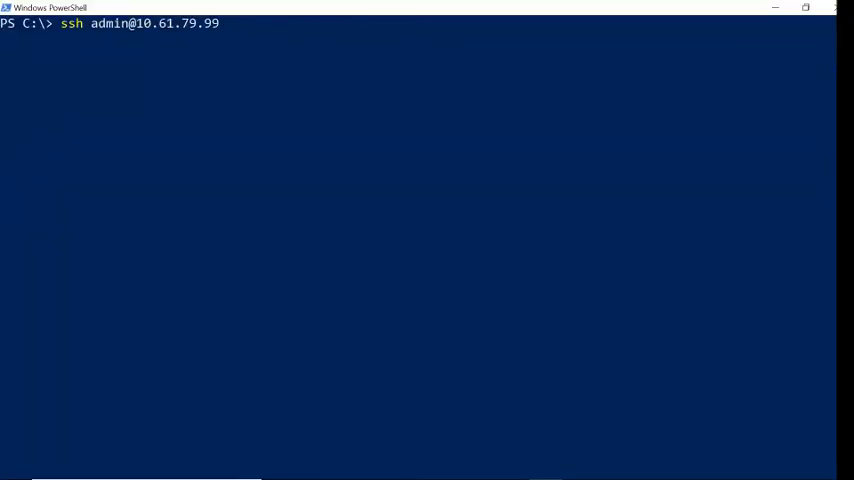
Step: Reconnect over SSH and run version, confirming Release 9.6.2122
key("Return")
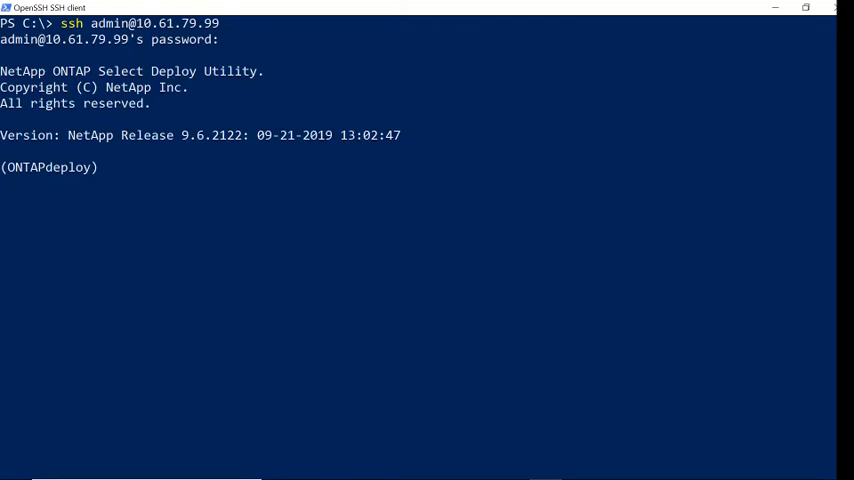
type("version")
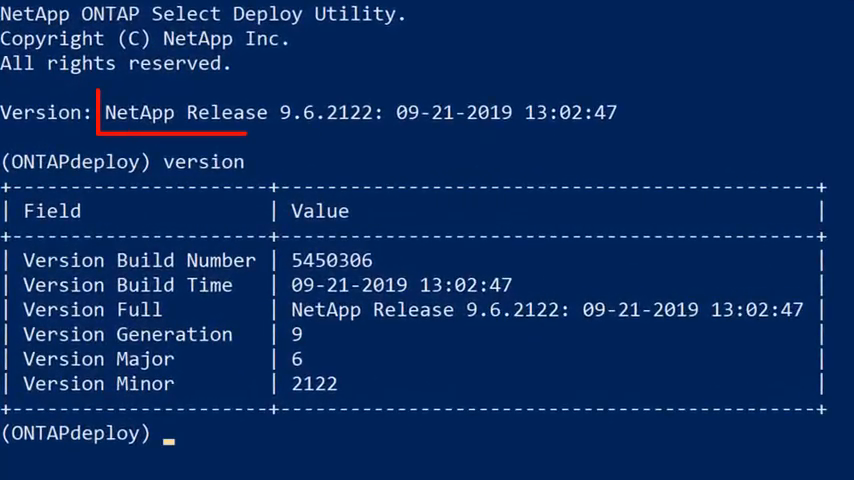